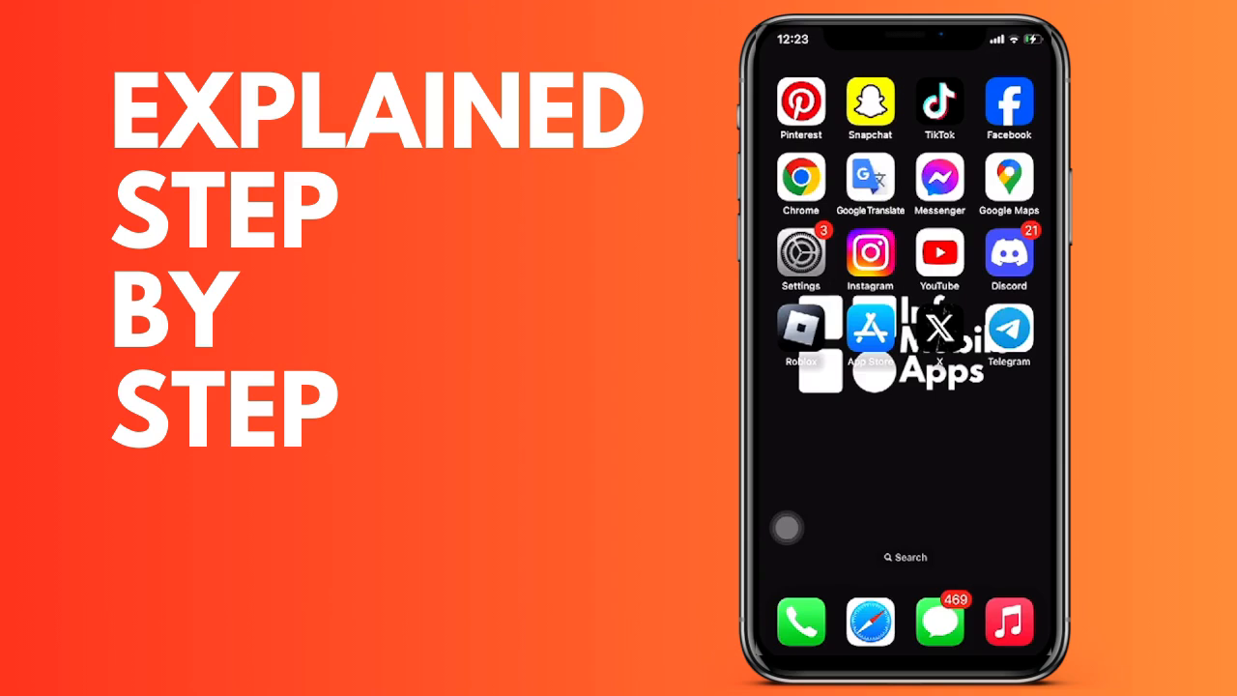
- Launch TikTok from the home screen to the For You feed
left_click(940, 101)
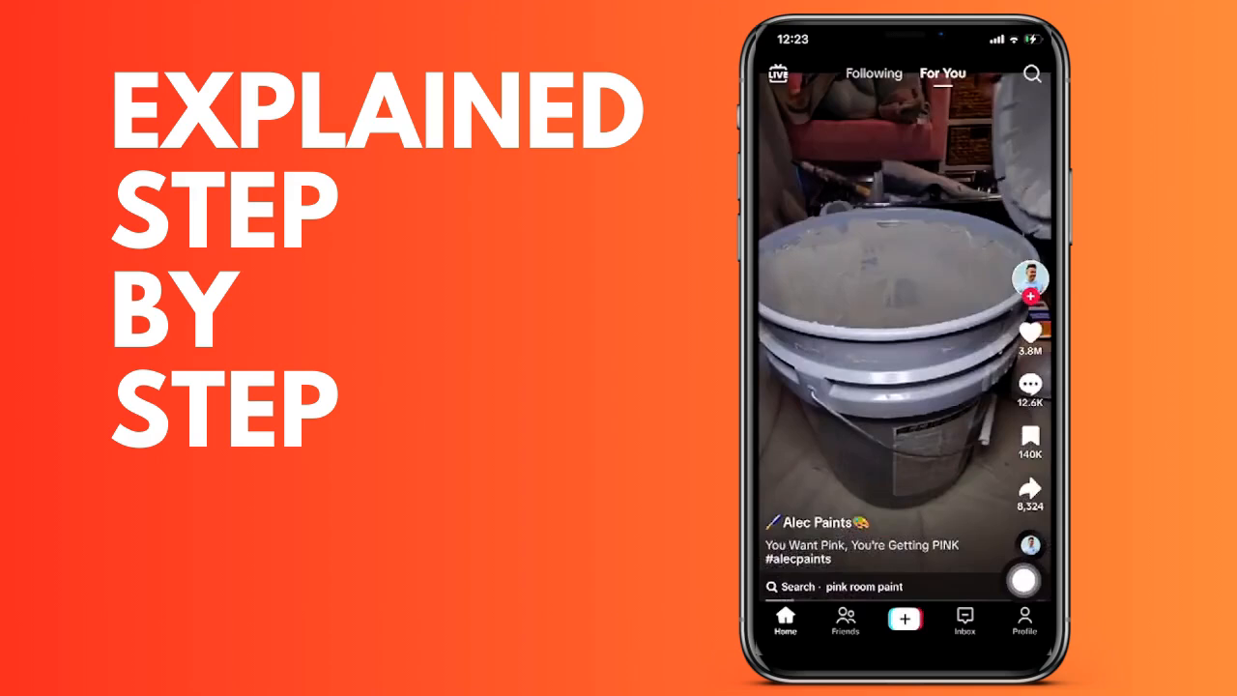
- Start a new post so the creation camera appears in 15-second video mode
left_click(905, 616)
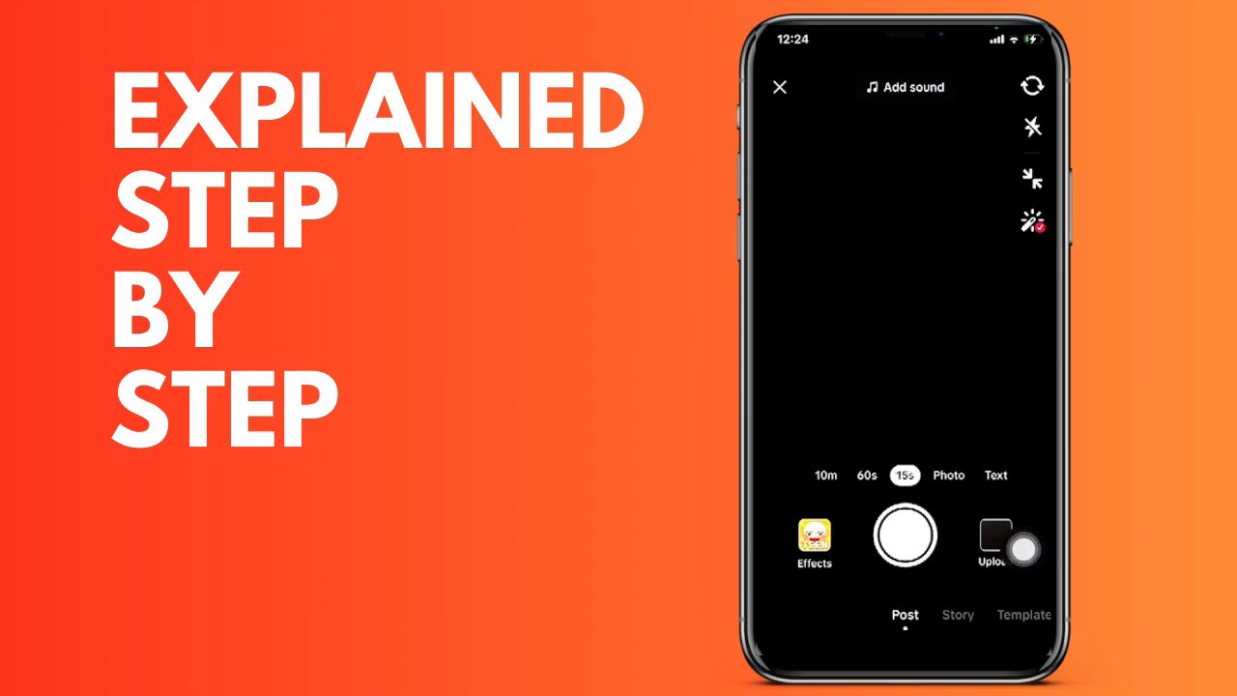
- Record a video clip of about 3 seconds
left_click(905, 537)
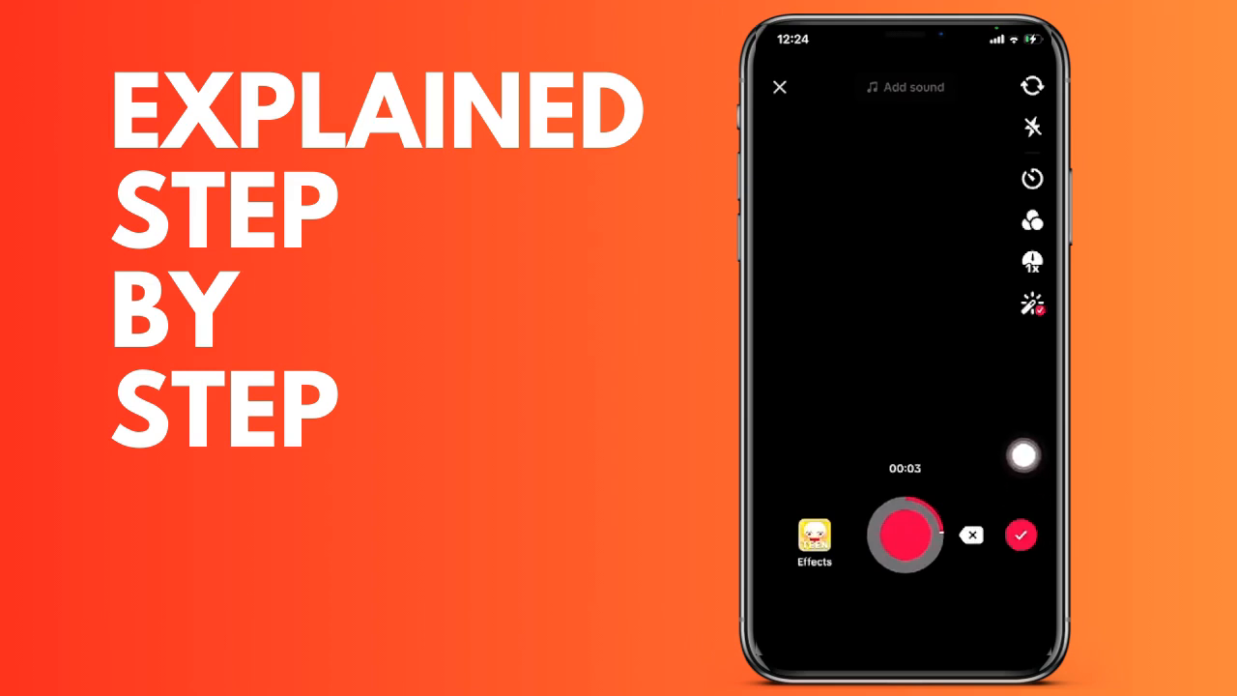
- Finish the 3-second clip with its original sound muted and return to the posting preview
left_click(1021, 534)
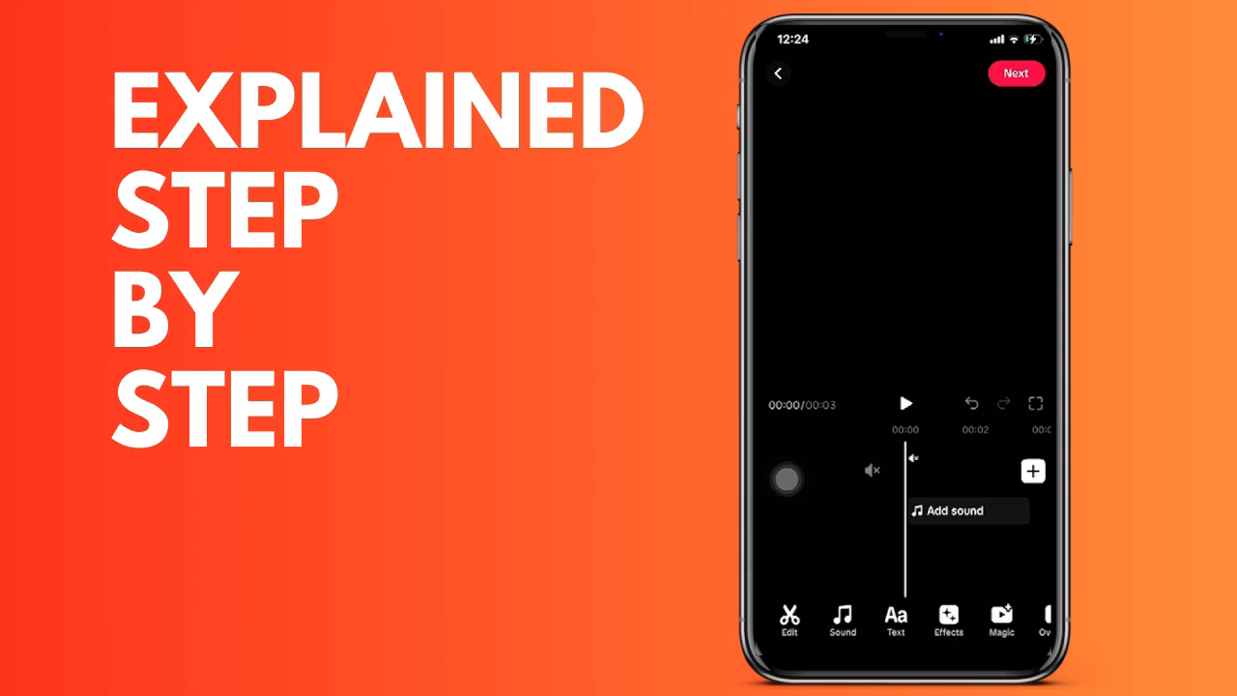
left_click(963, 510)
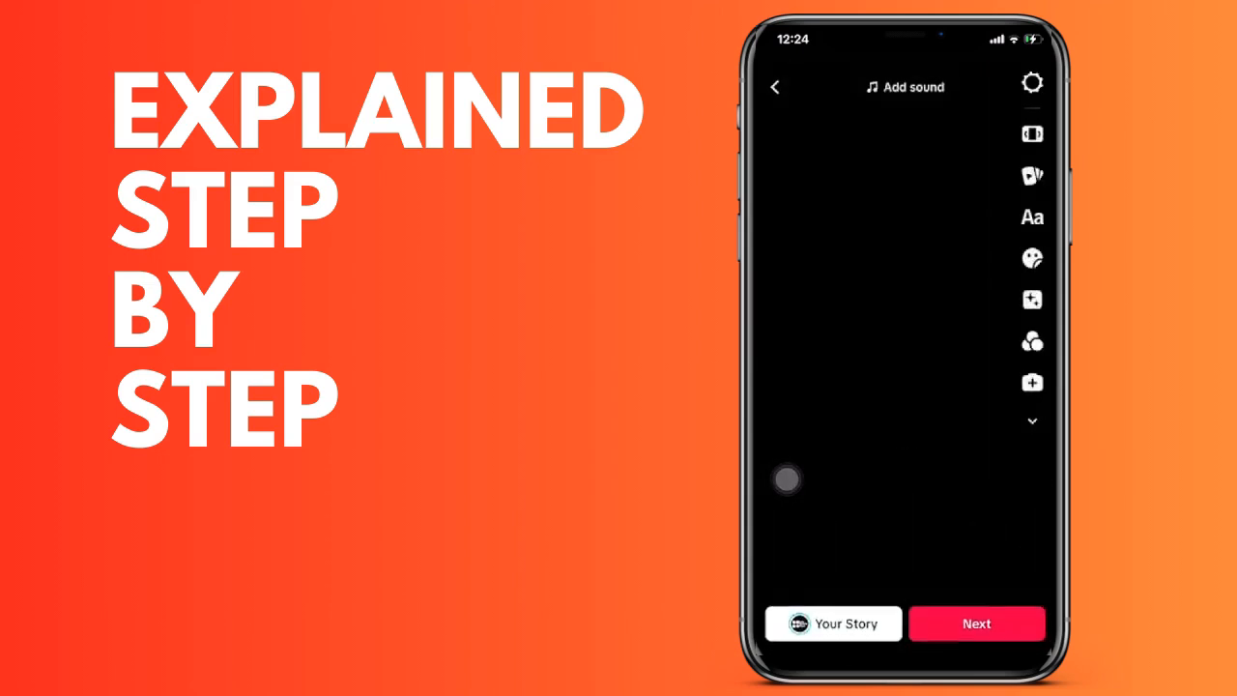